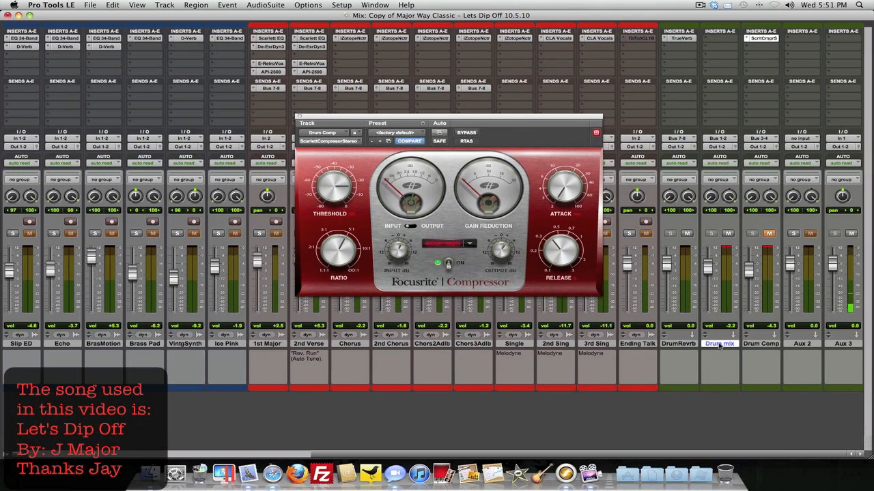
mouse_move(718, 344)
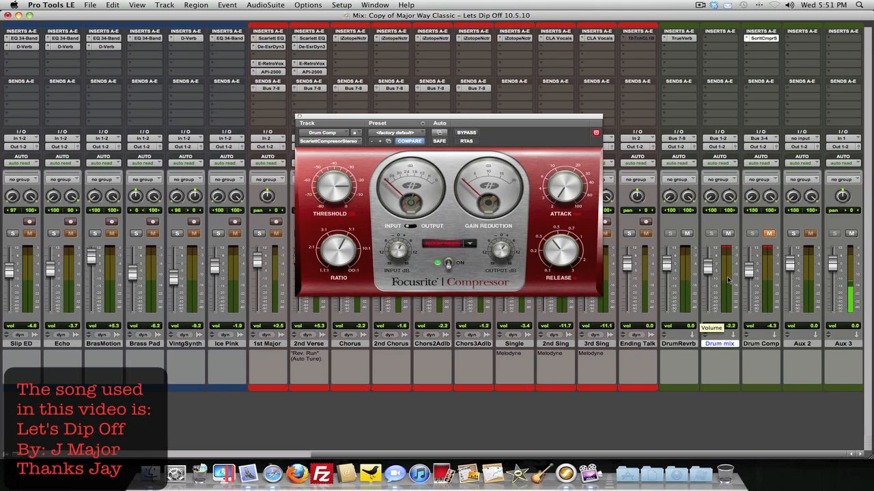
mouse_move(718, 162)
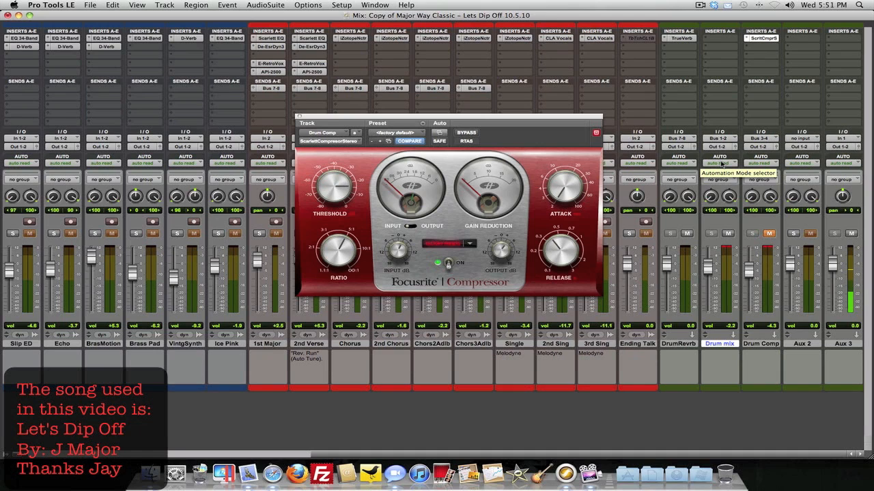
mouse_move(717, 164)
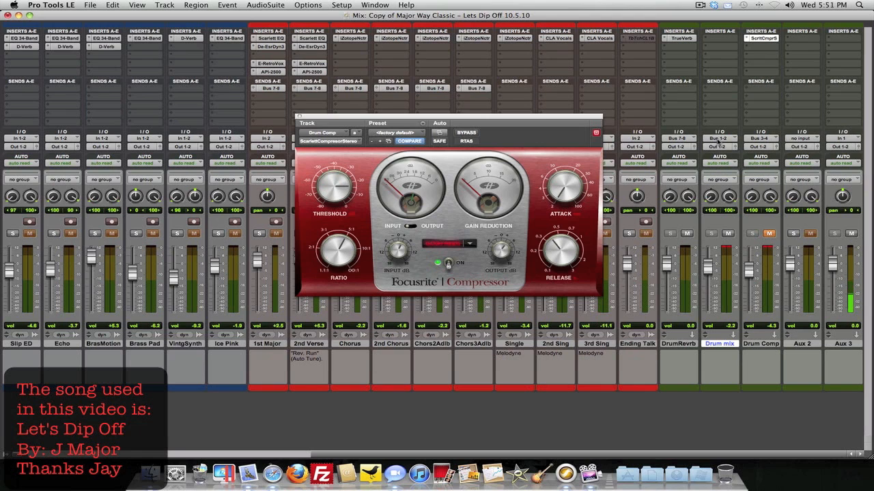
- Reveal the Drum mix aux's input assignment, showing Bus 1-2 selected
left_click(718, 147)
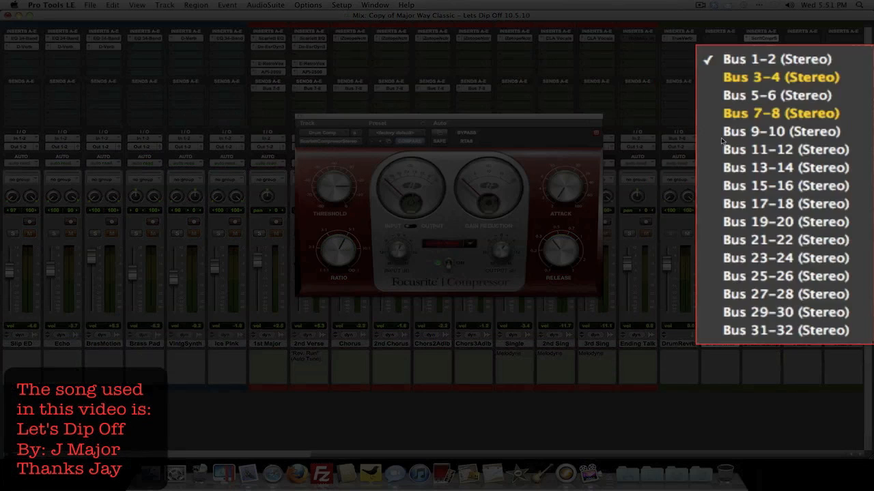
mouse_move(751, 61)
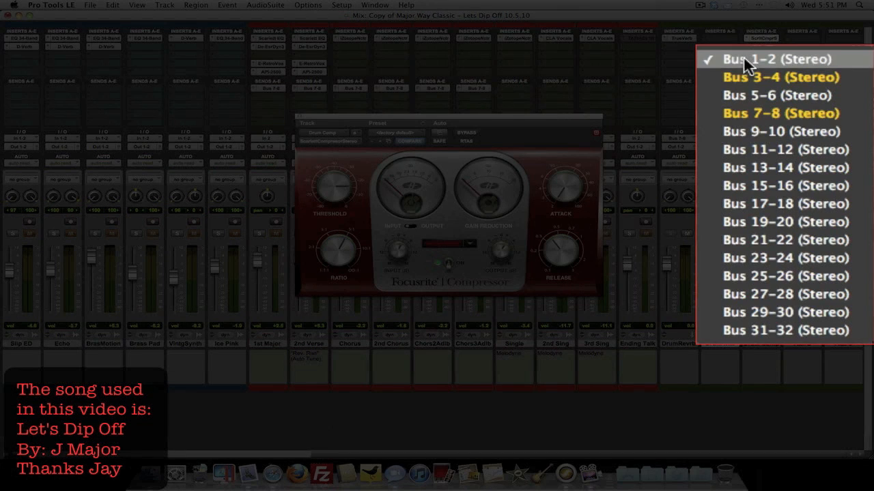
mouse_move(735, 65)
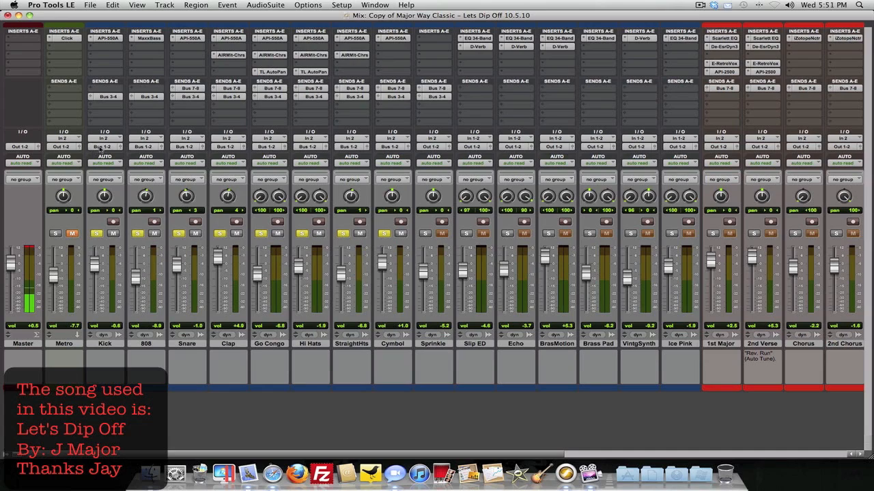
- Confirm a drum track's output is Bus 1-2 and bring the Drum mix and Drum Comp auxes into view
left_click(104, 147)
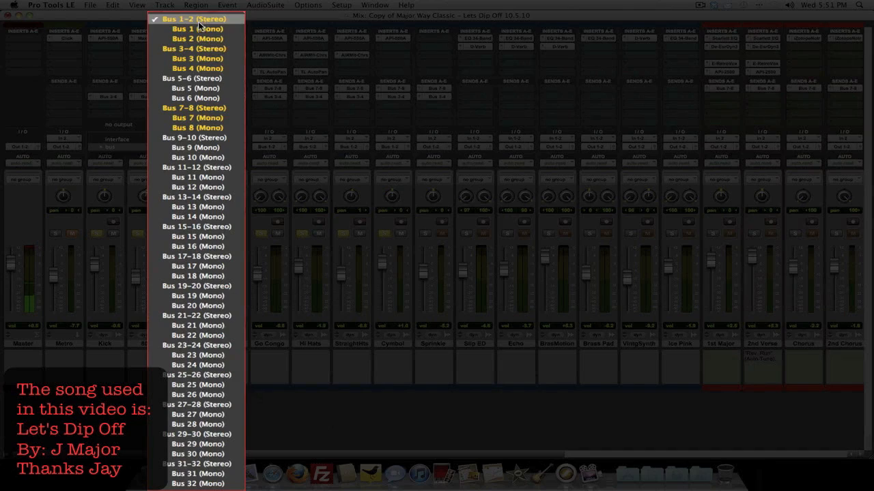
mouse_move(198, 166)
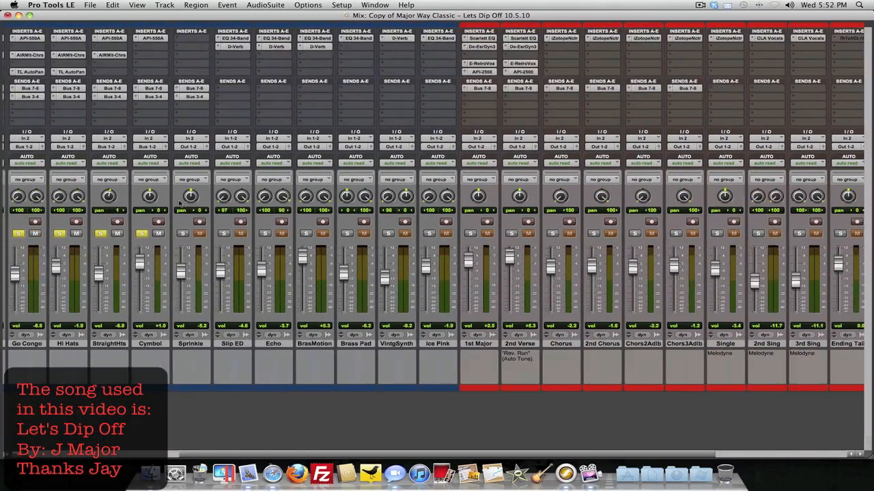
scroll("right", 3)
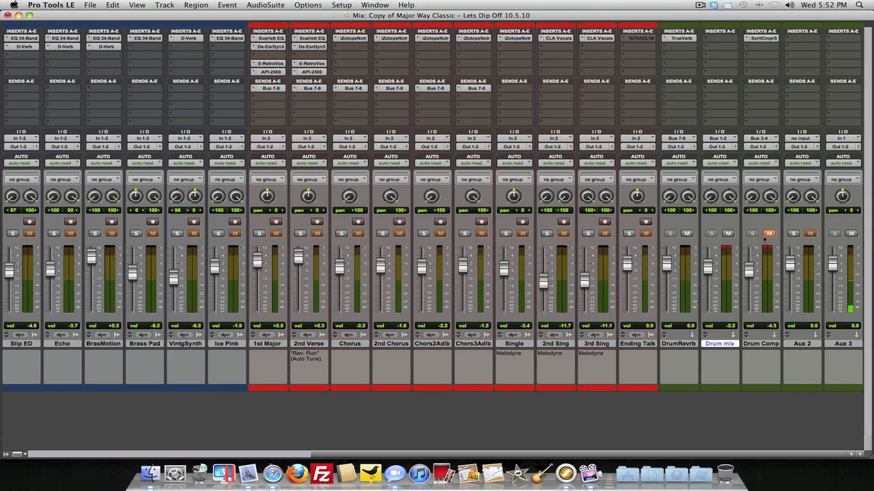
scroll("left", 3)
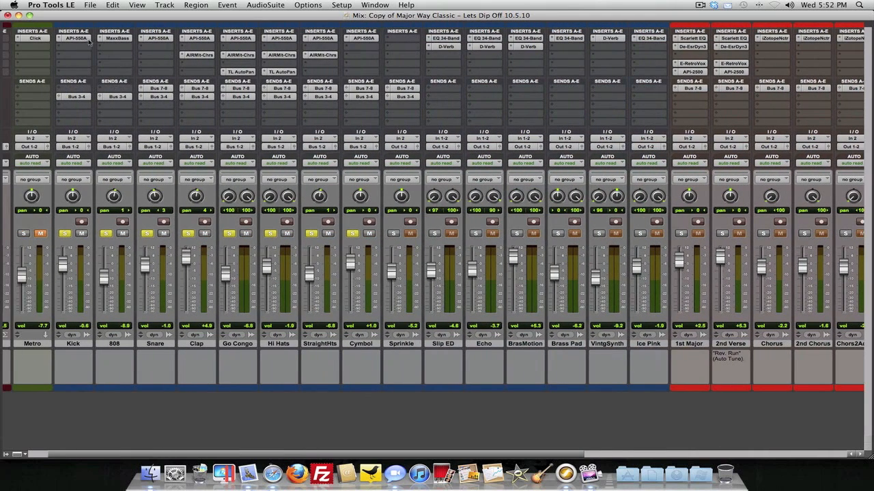
left_click(155, 38)
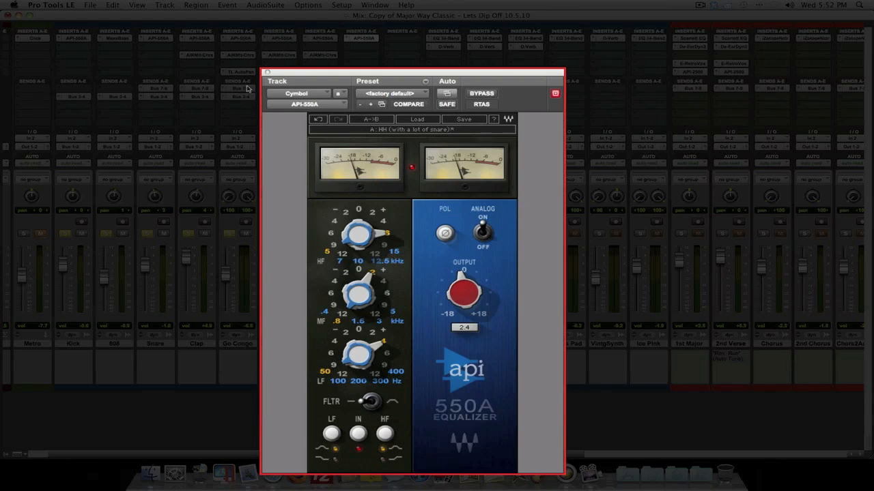
left_click(268, 72)
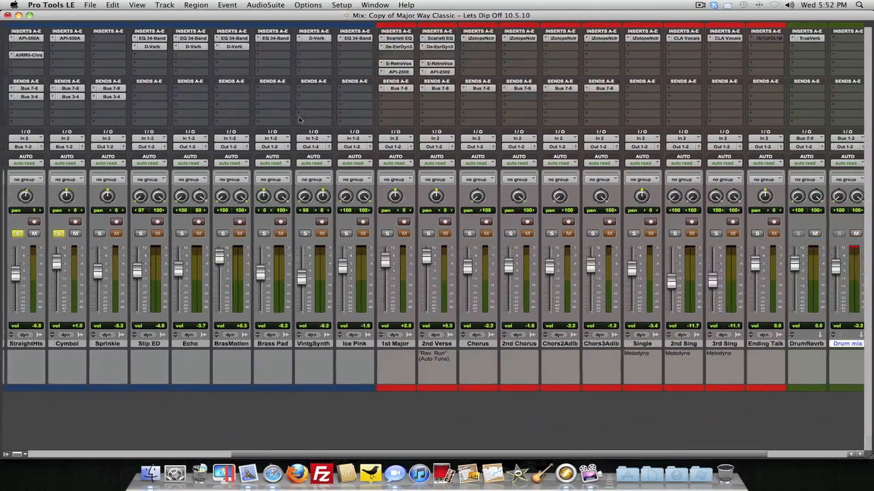
scroll("right", 3)
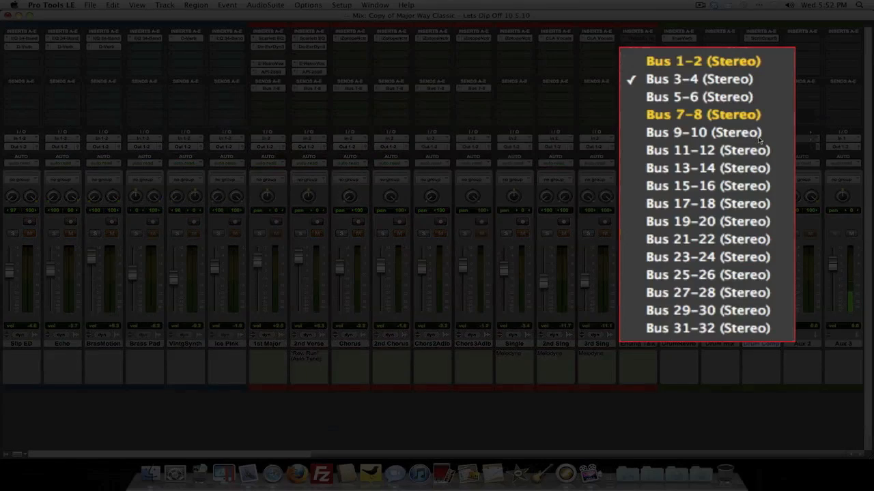
mouse_move(730, 79)
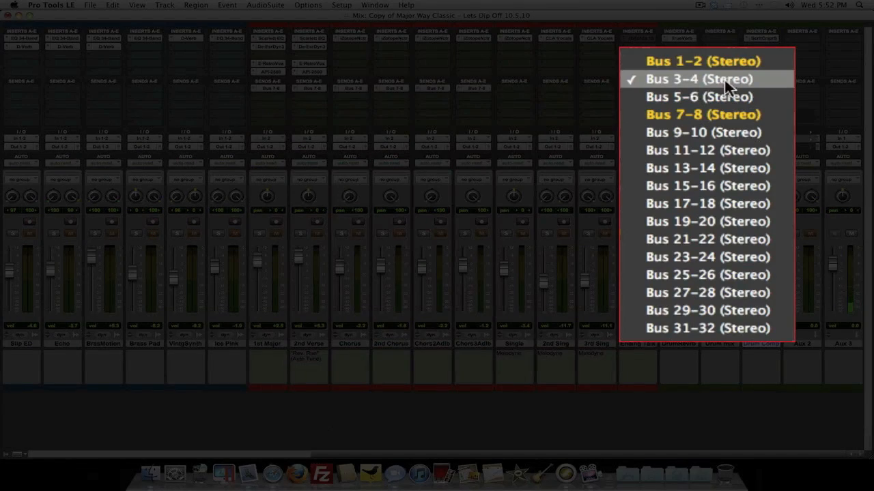
left_click(698, 79)
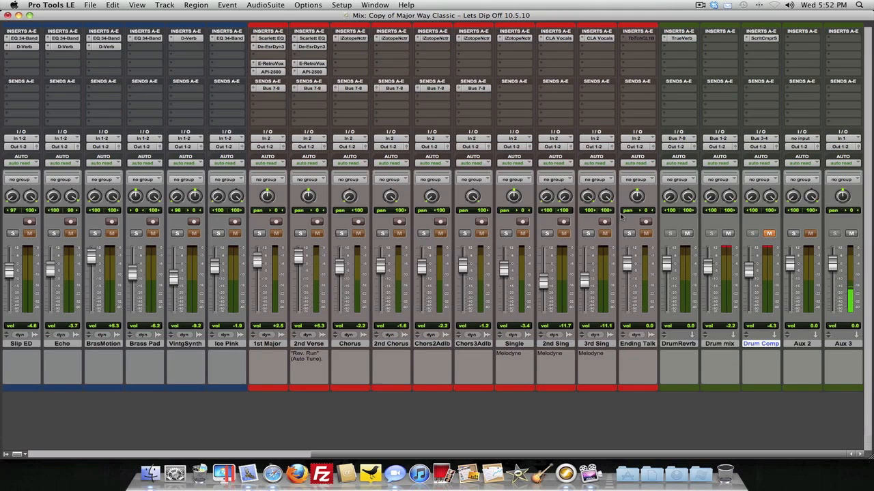
scroll("left", 3)
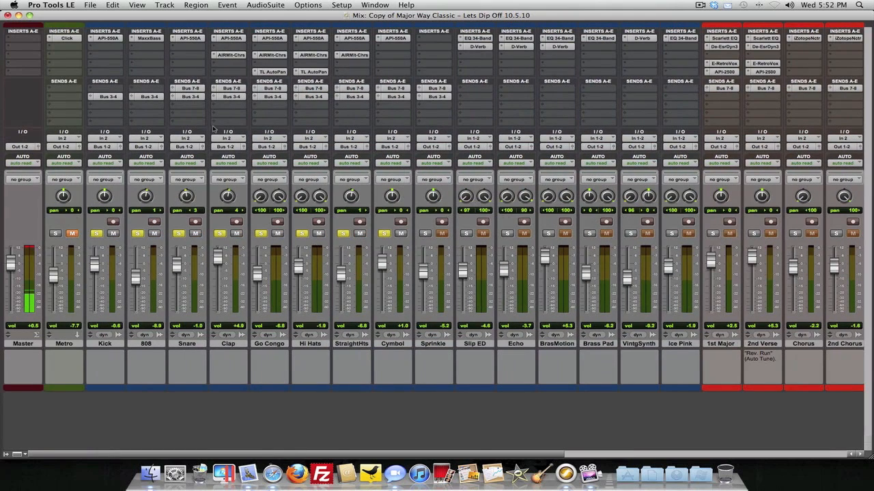
scroll("right", 3)
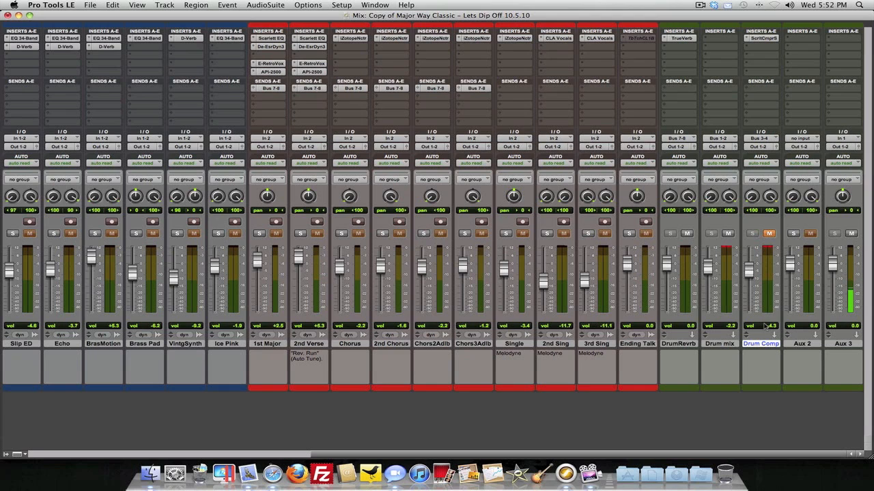
left_click(762, 38)
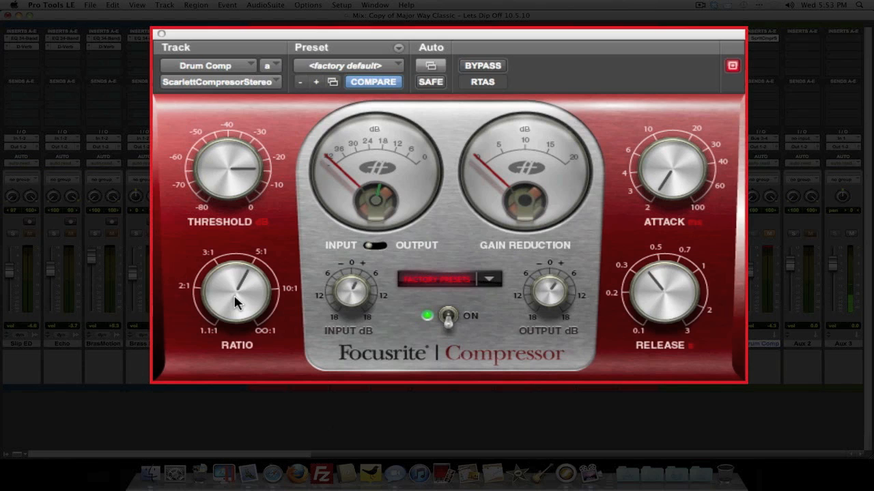
mouse_move(216, 270)
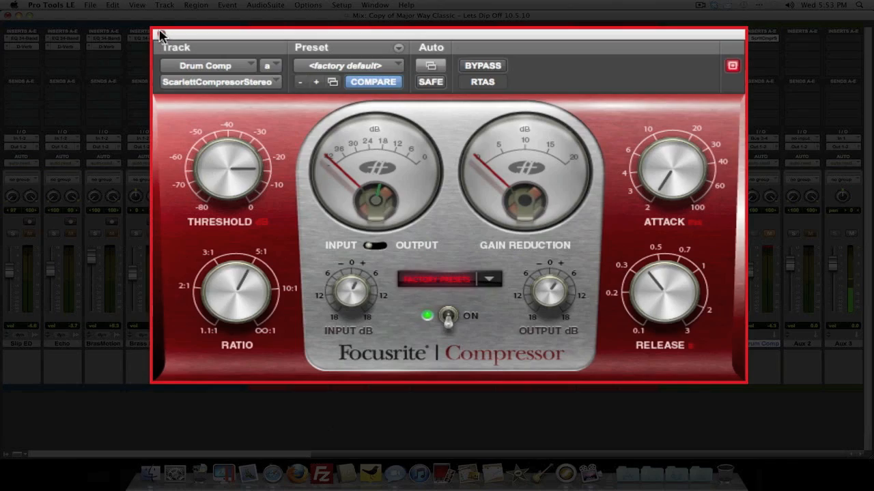
left_click(161, 35)
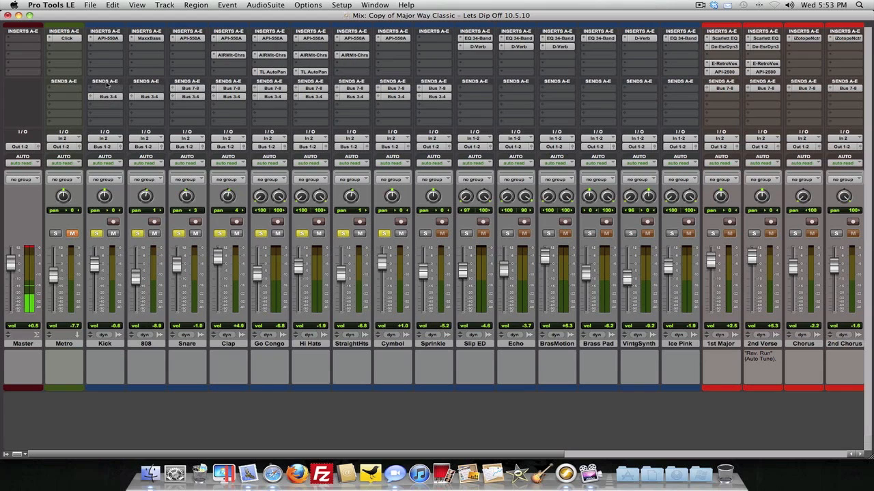
left_click(108, 96)
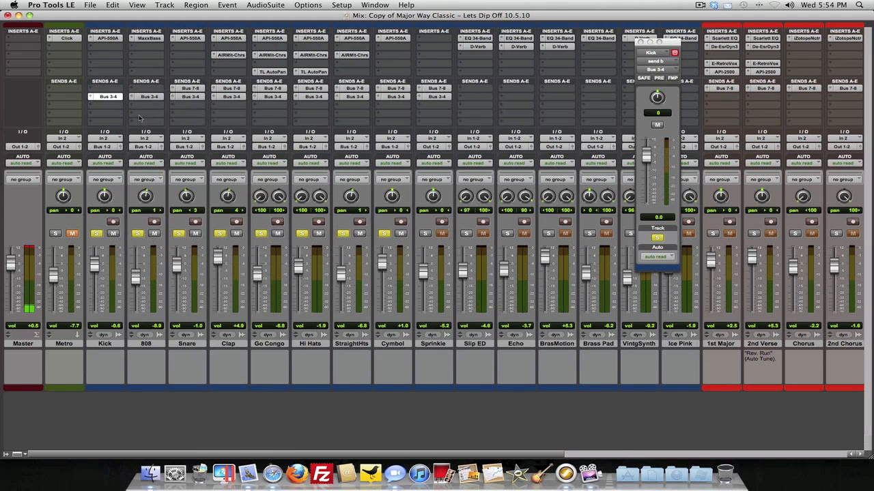
- Scroll the Mix window right to the Drum mix and Drum Comp aux tracks
scroll("right", 3)
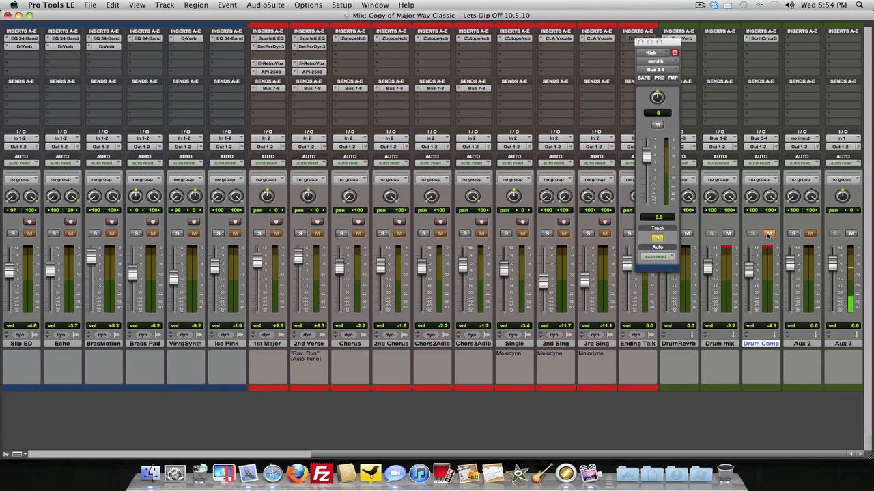
mouse_move(768, 233)
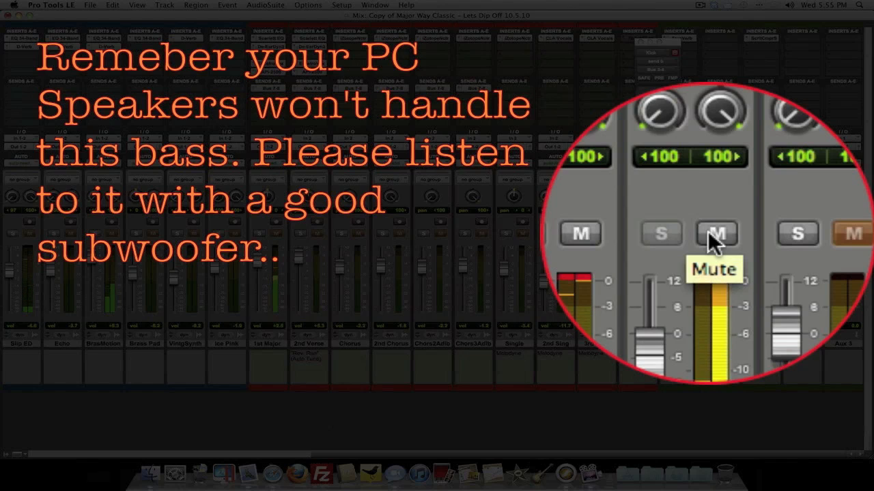
- A/B the drum mix by toggling the track's Mute on, off, then on, leaving it muted
left_click(716, 233)
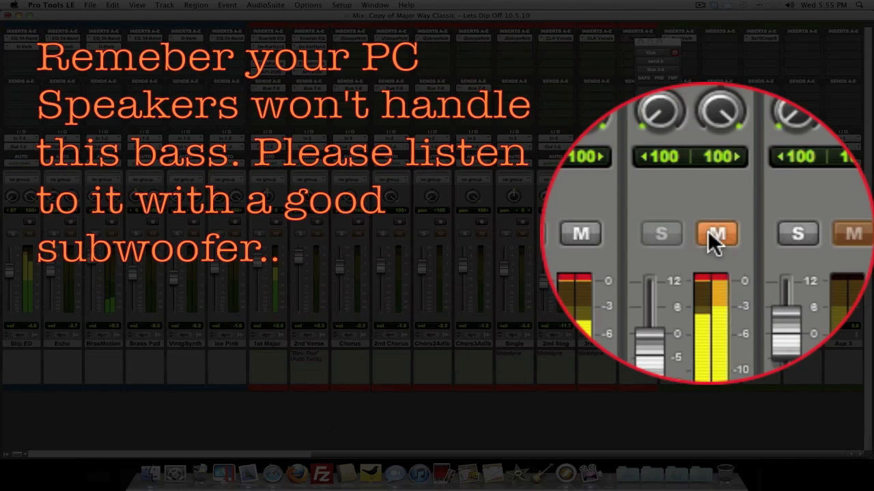
mouse_move(715, 233)
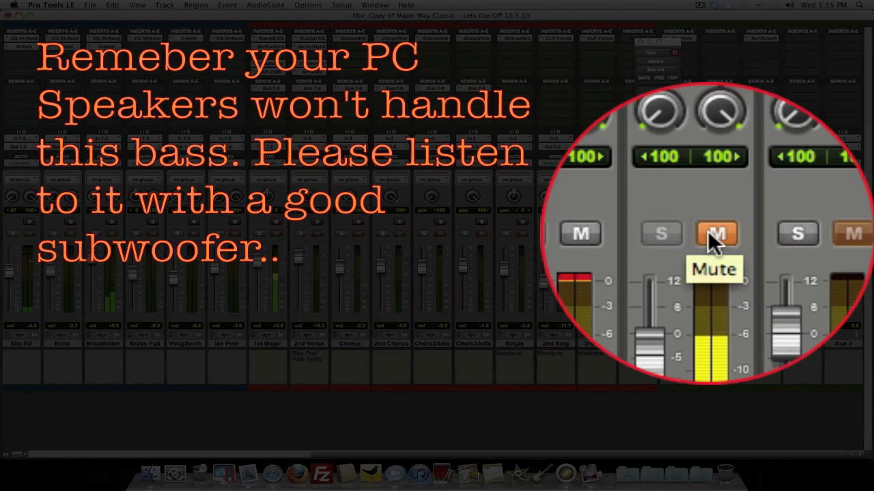
left_click(715, 233)
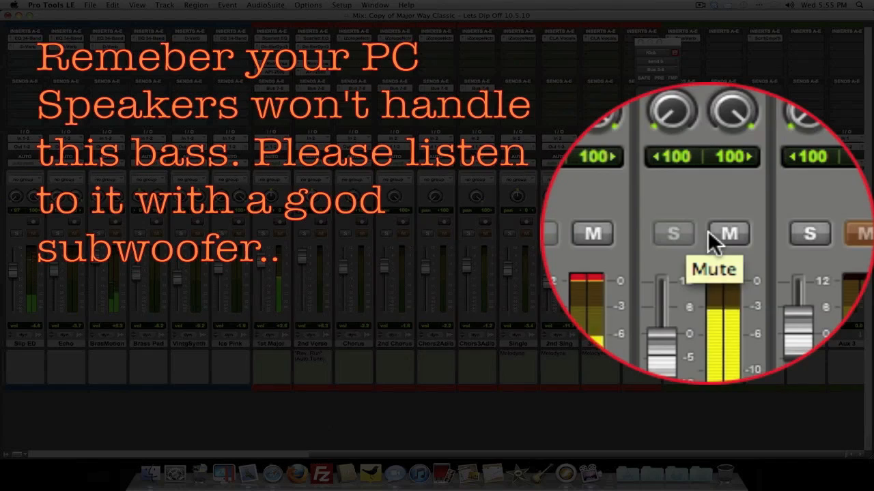
left_click(729, 234)
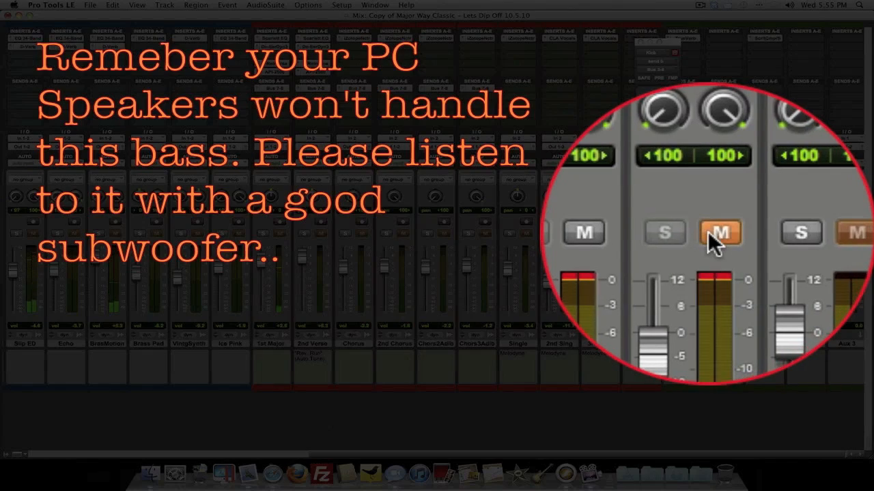